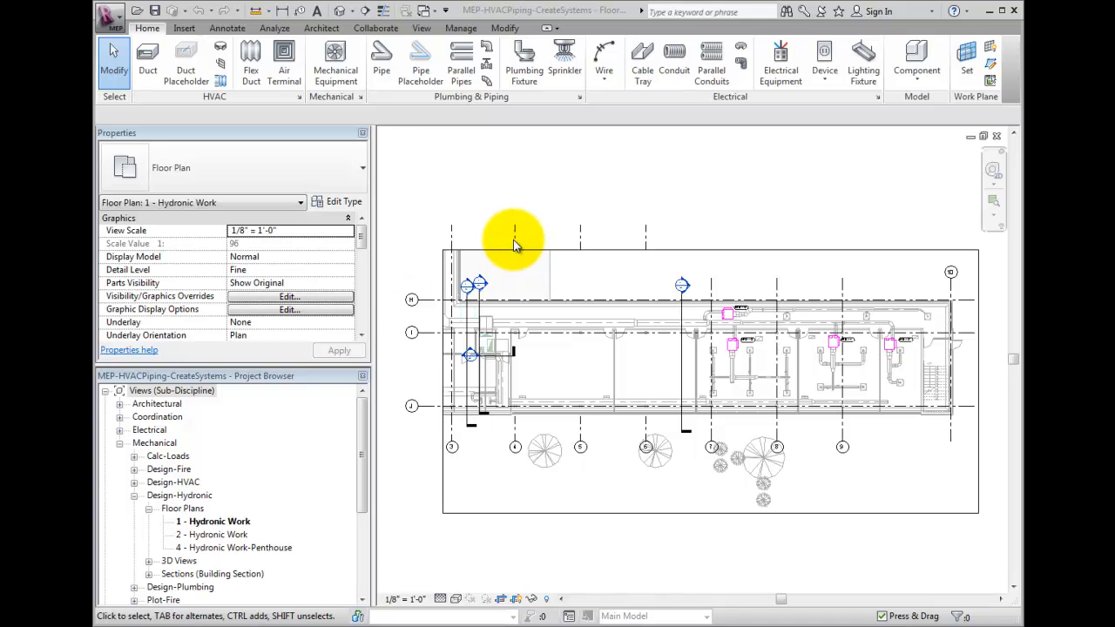
# Step: Open the '4 - Hydronic Work-Penthouse' floor plan from the Project Browser
pyautogui.doubleClick(233, 547)
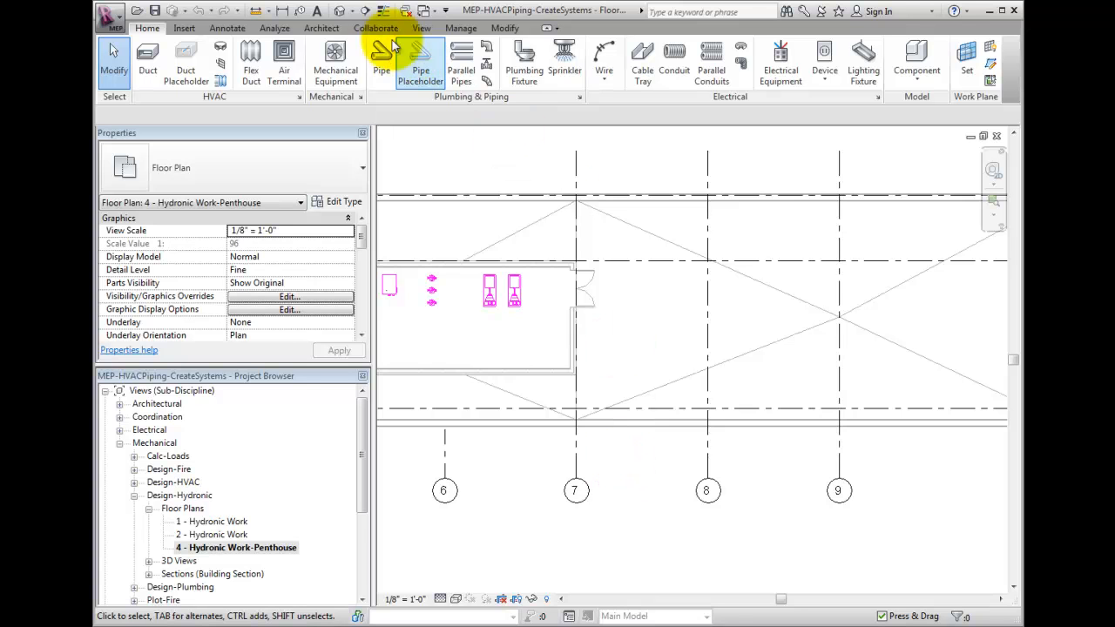
pyautogui.click(422, 27)
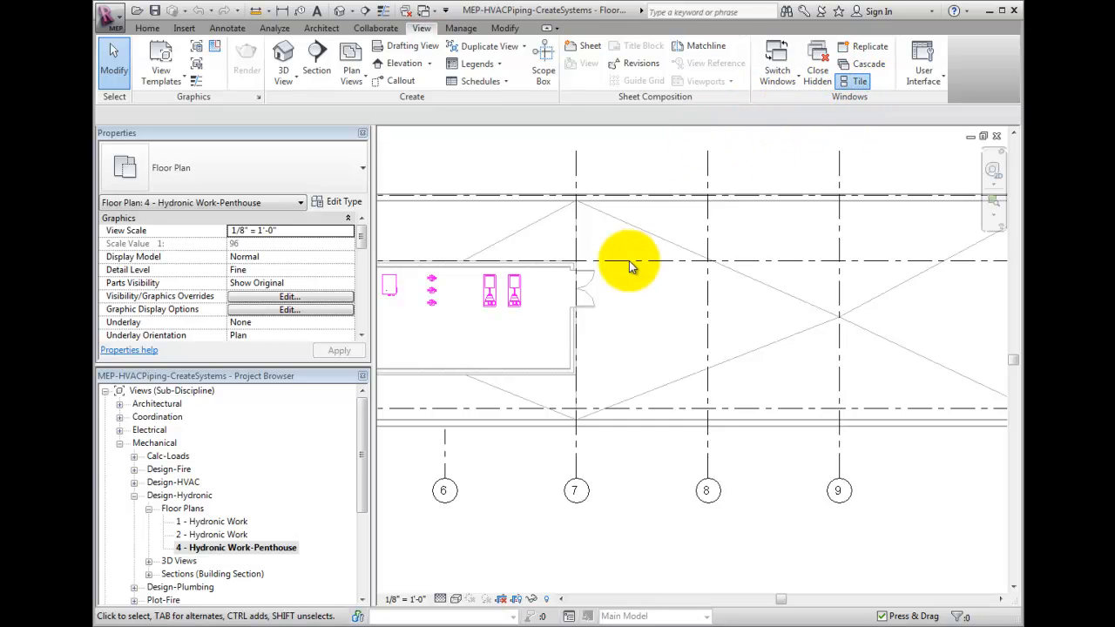
# Step: Tile the penthouse and level 1 hydronic plan views side by side
pyautogui.click(856, 80)
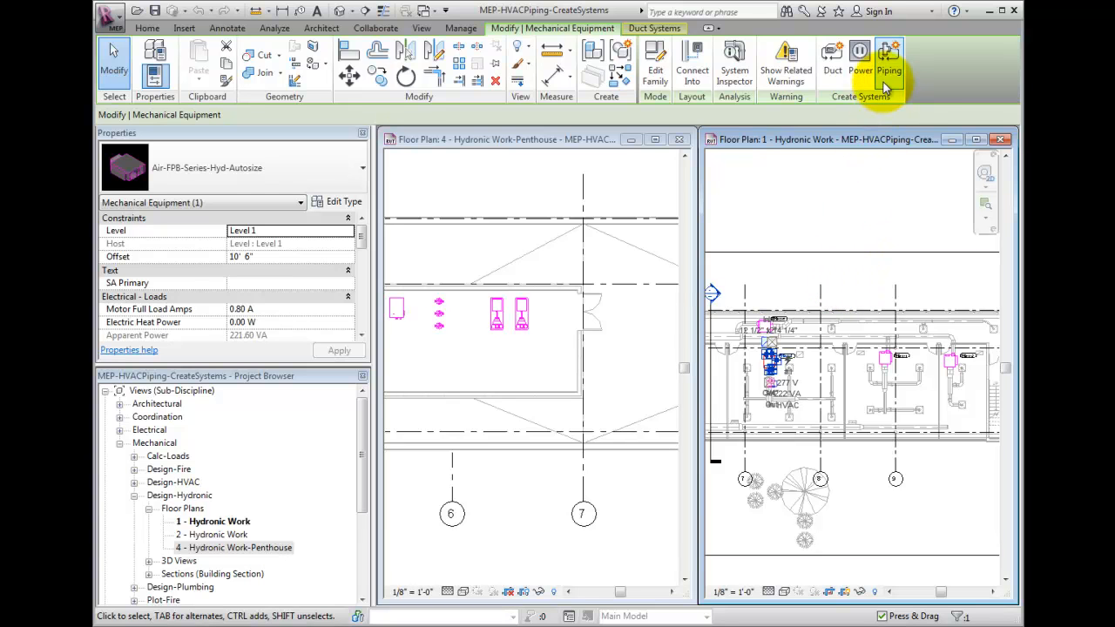
# Step: Create a Hydronic Supply piping system named HWS from the selected fan-powered box
pyautogui.click(889, 61)
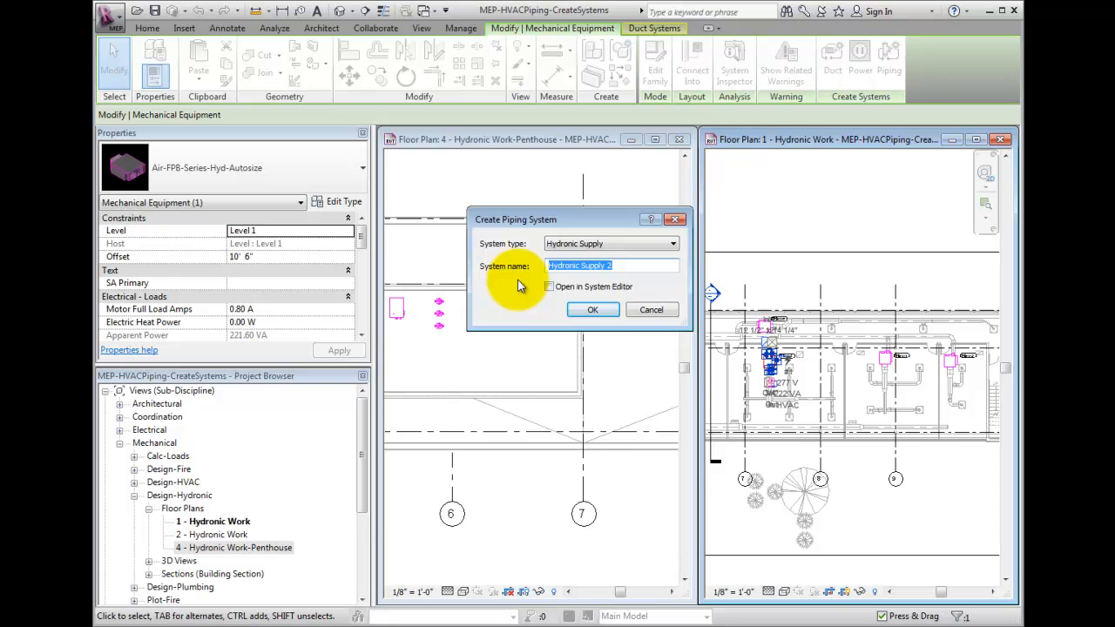
pyautogui.write('HWS')
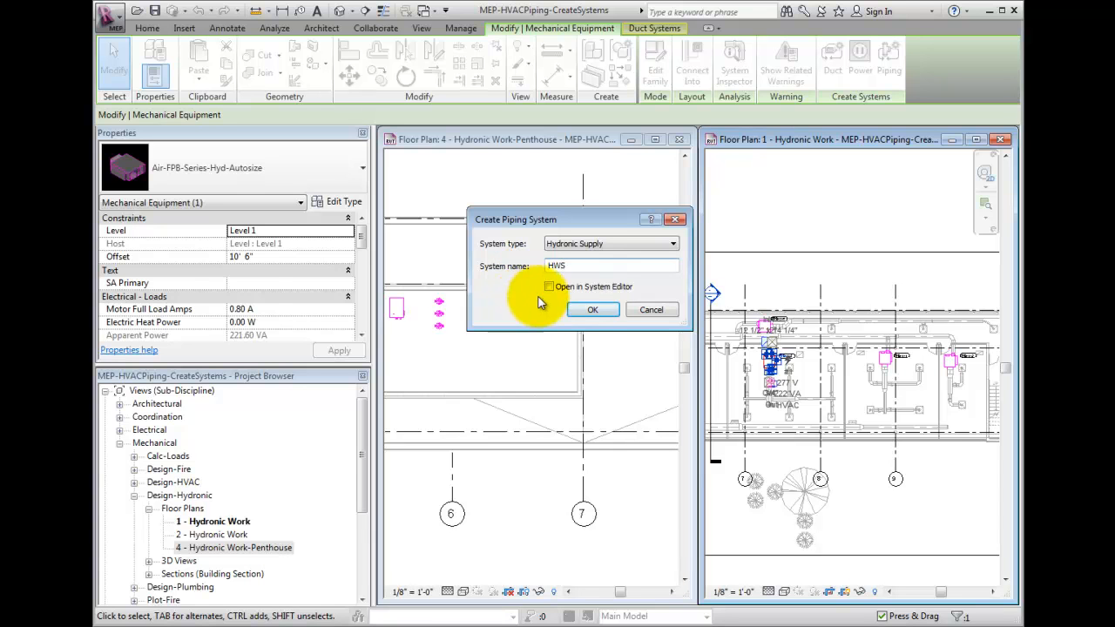
pyautogui.click(592, 309)
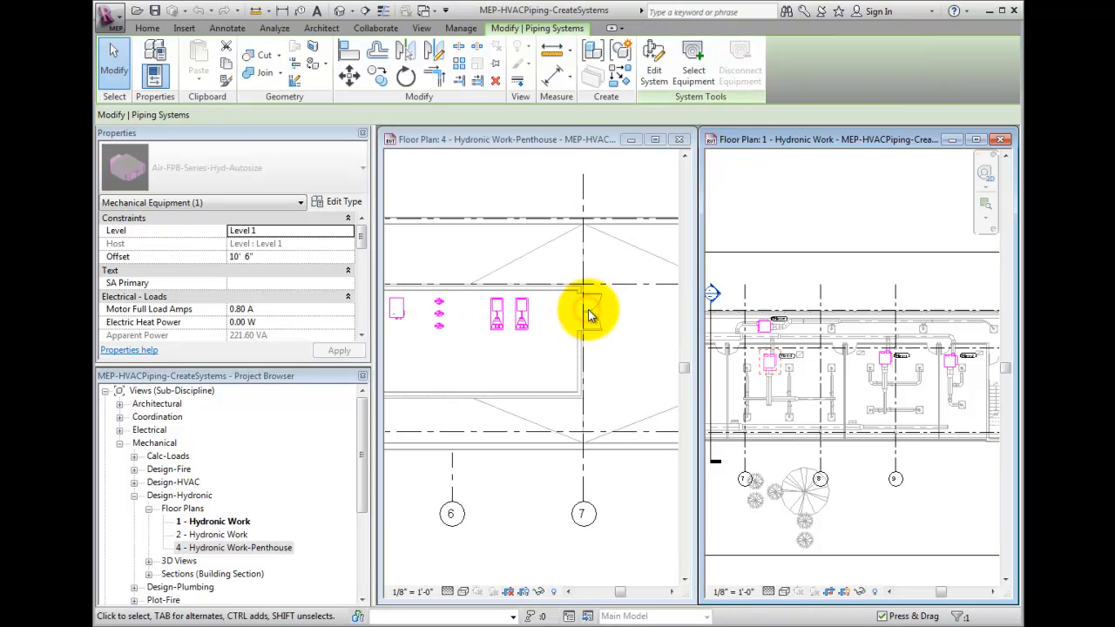
# Step: Edit HWS to add the remaining level 1 fan-powered boxes, then finish editing
pyautogui.click(583, 314)
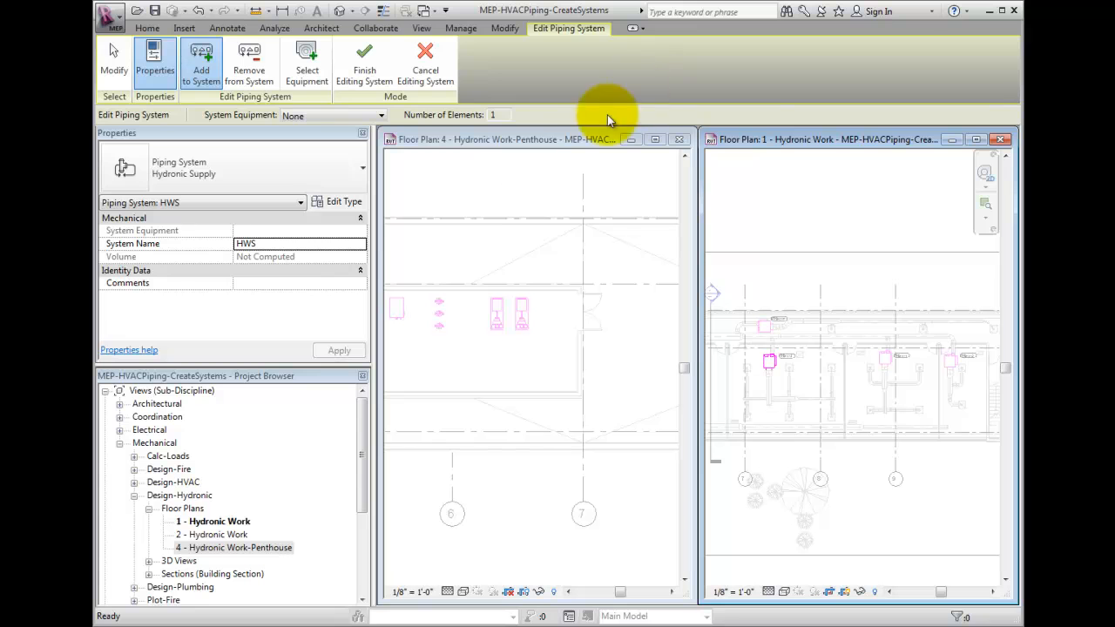
pyautogui.moveTo(489, 205)
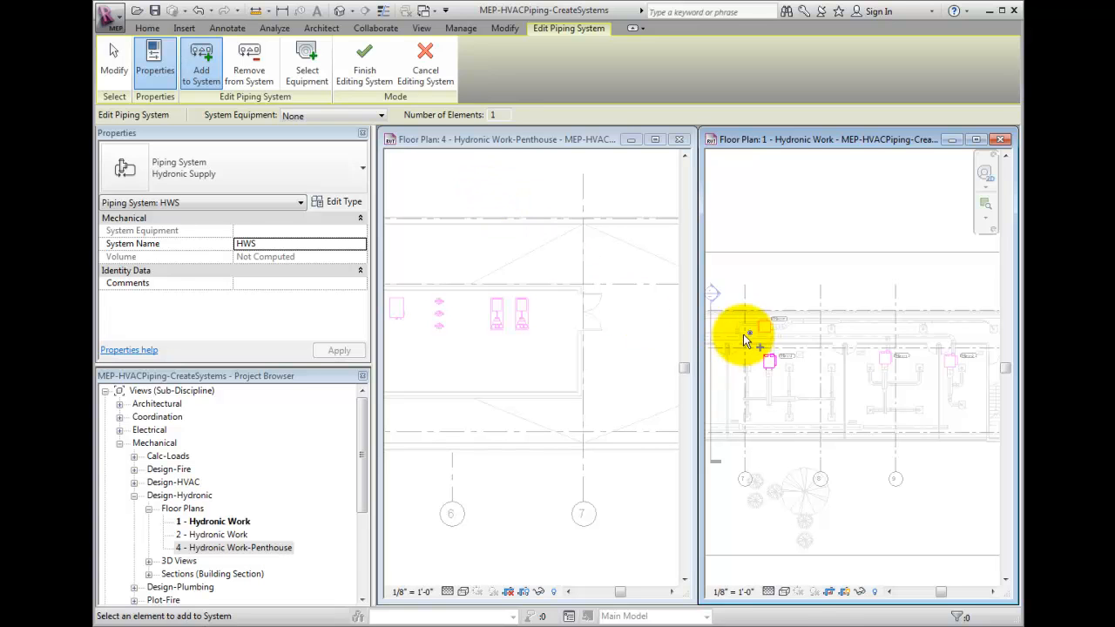
pyautogui.click(882, 361)
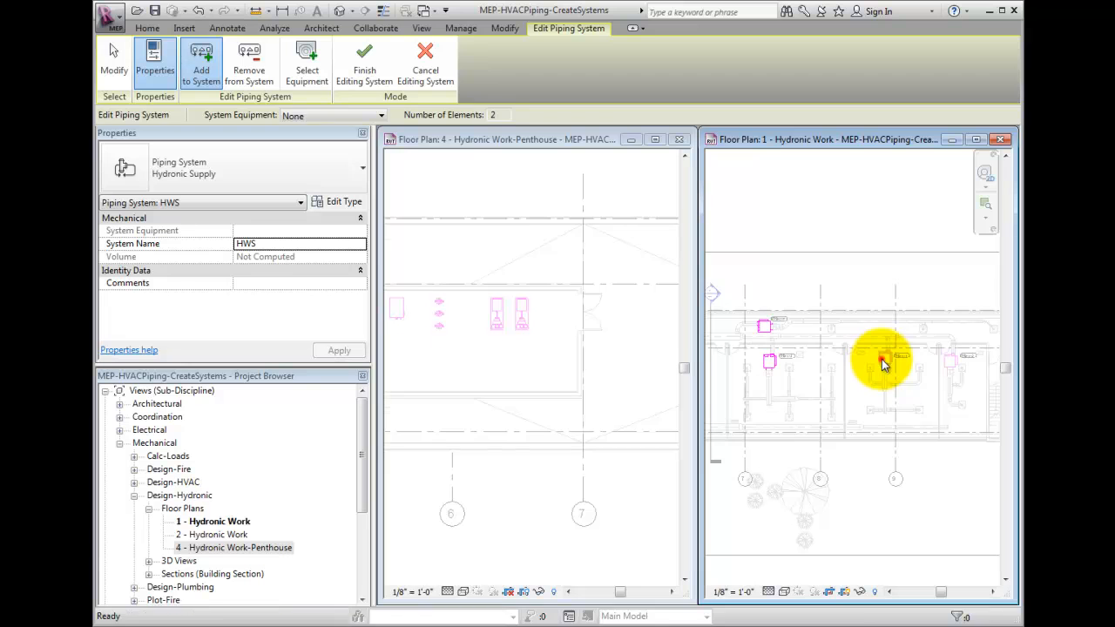
pyautogui.click(885, 359)
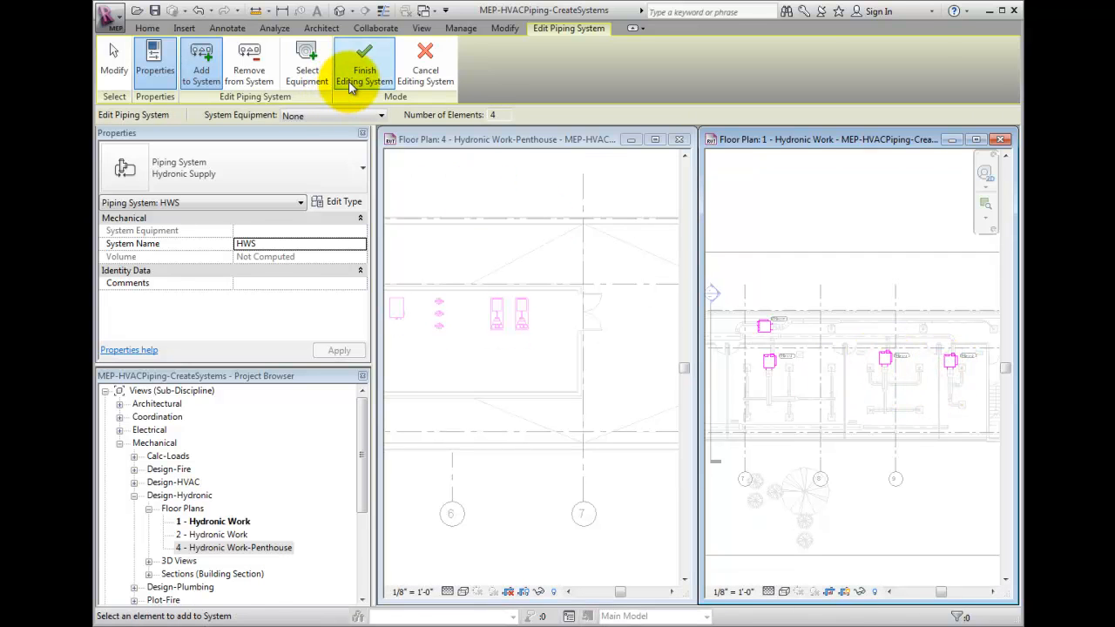
pyautogui.click(364, 65)
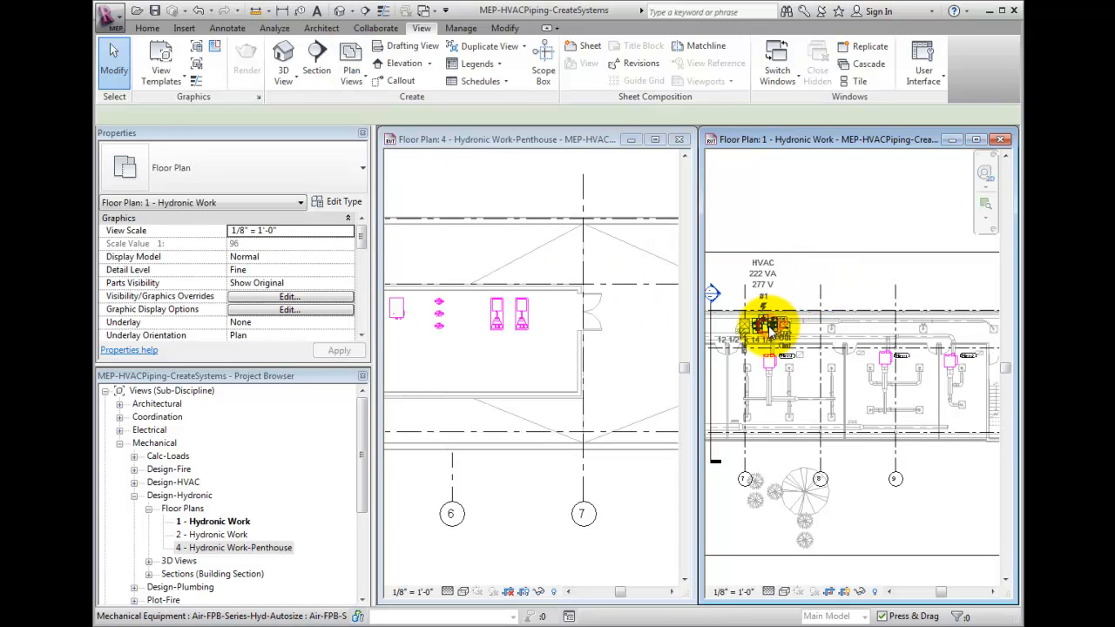
# Step: Select the HWS system and assign the penthouse 600 GPM - 120 Foot Head pump as equipment
pyautogui.click(767, 327)
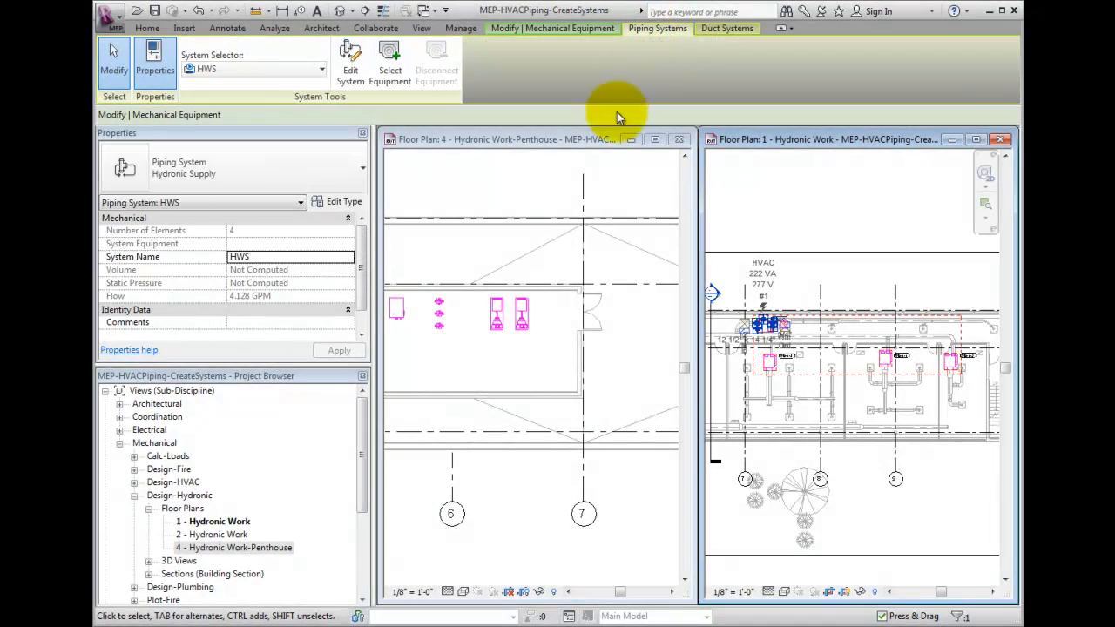
pyautogui.moveTo(509, 235)
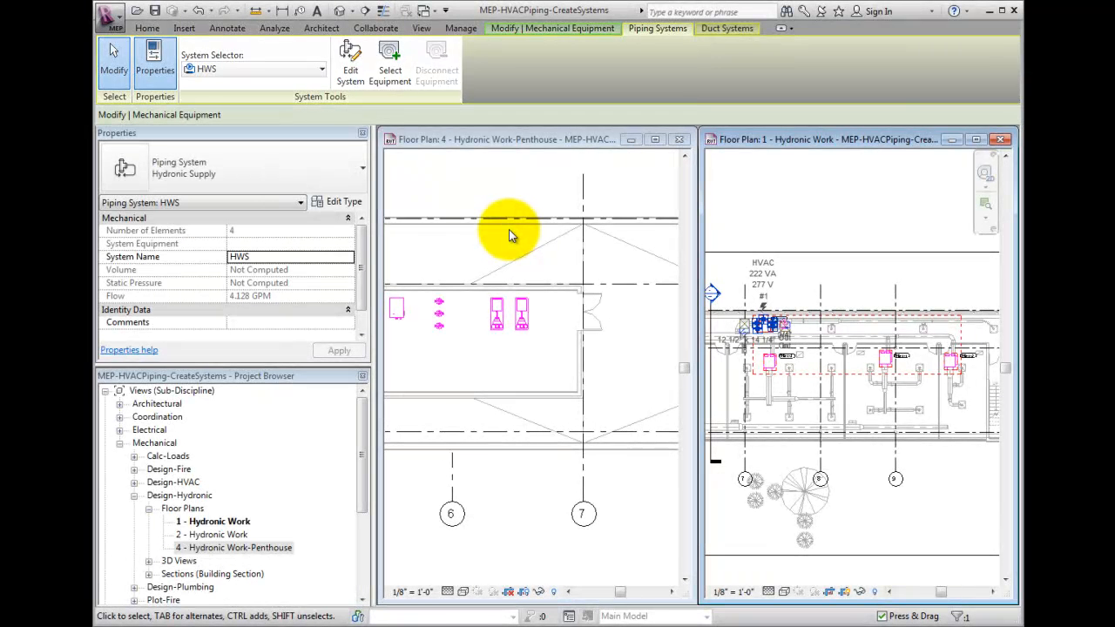
pyautogui.moveTo(466, 188)
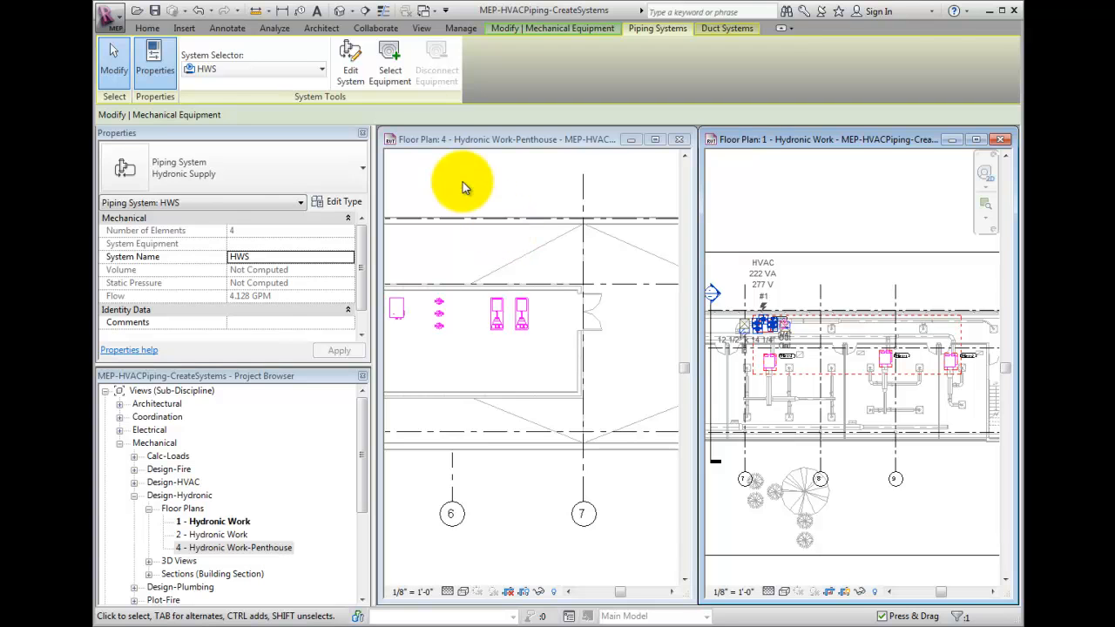
pyautogui.click(462, 183)
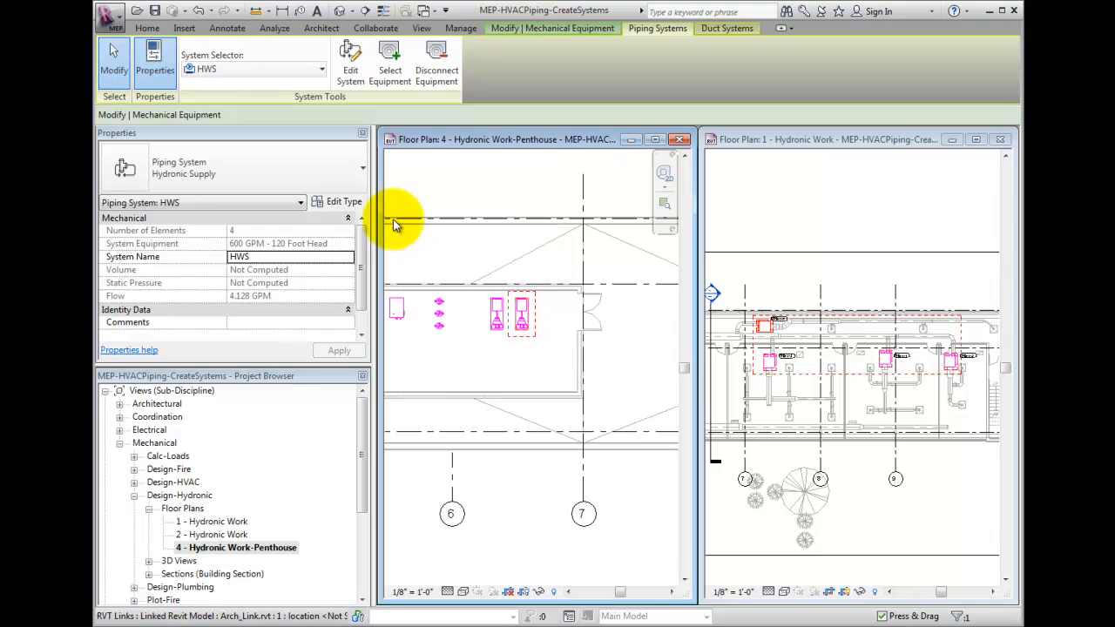
# Step: In the Hydronic Supply type properties, change the water fluid temperature to 180 °F
pyautogui.click(338, 201)
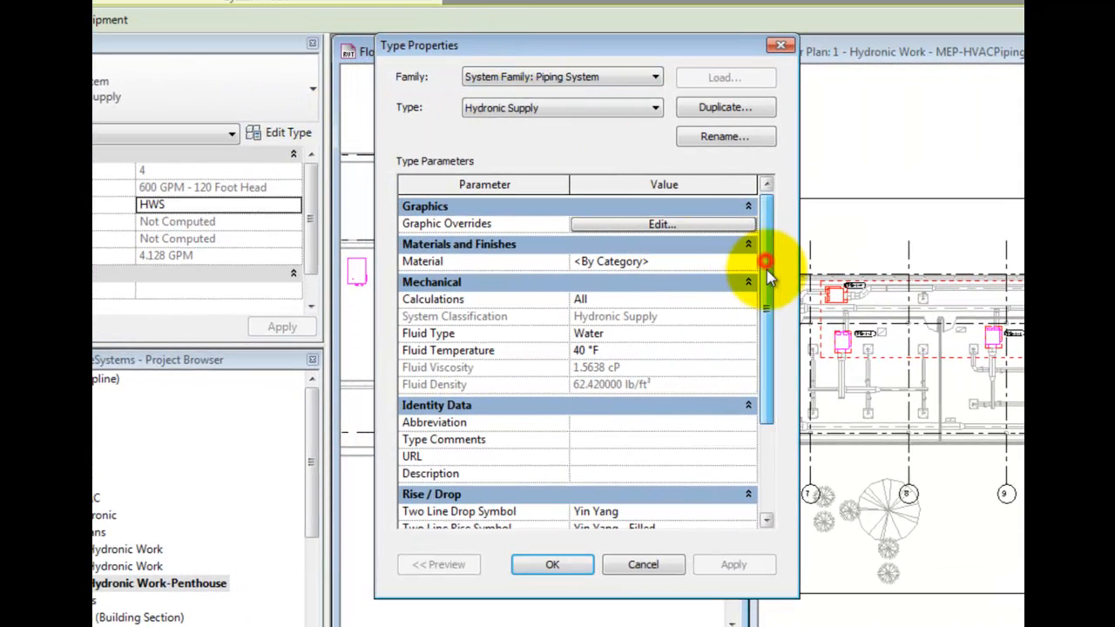
pyautogui.scroll(-3)
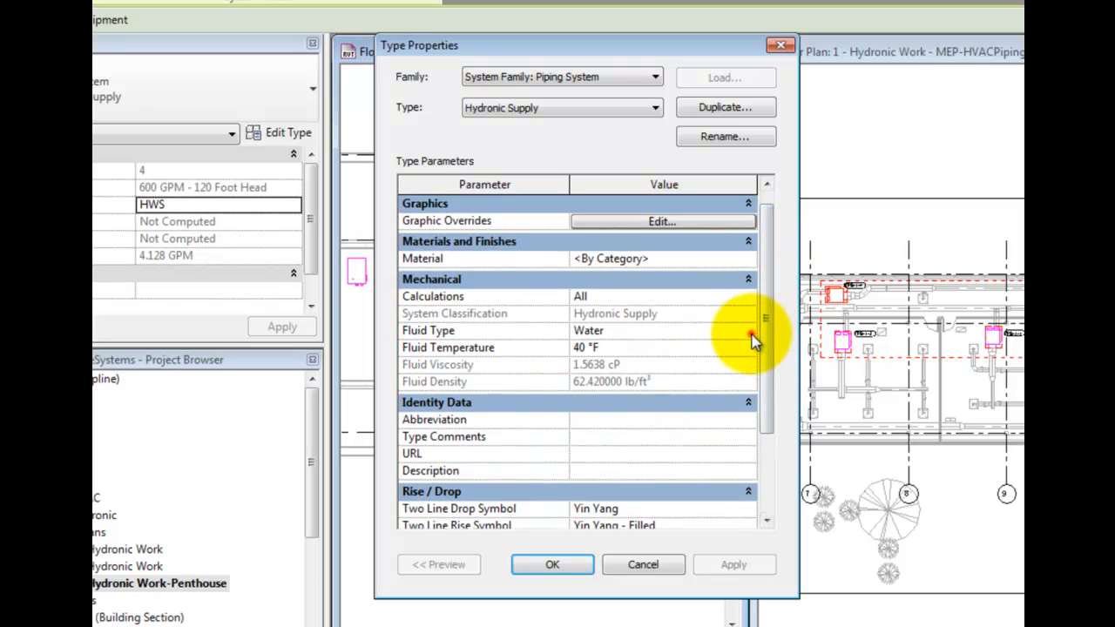
pyautogui.click(747, 331)
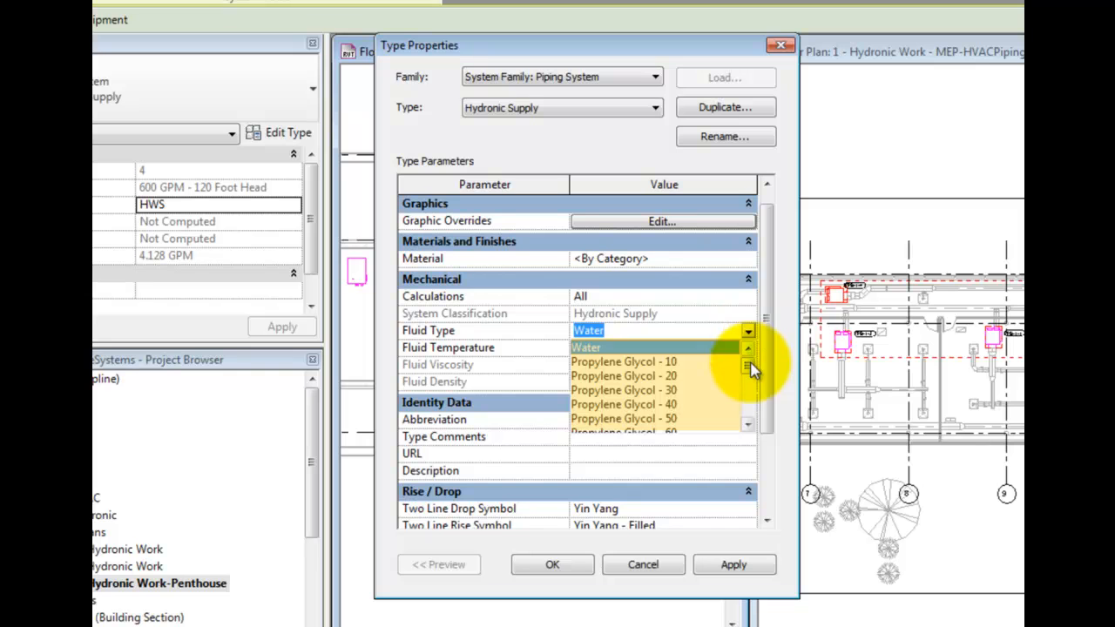
pyautogui.scroll(-3)
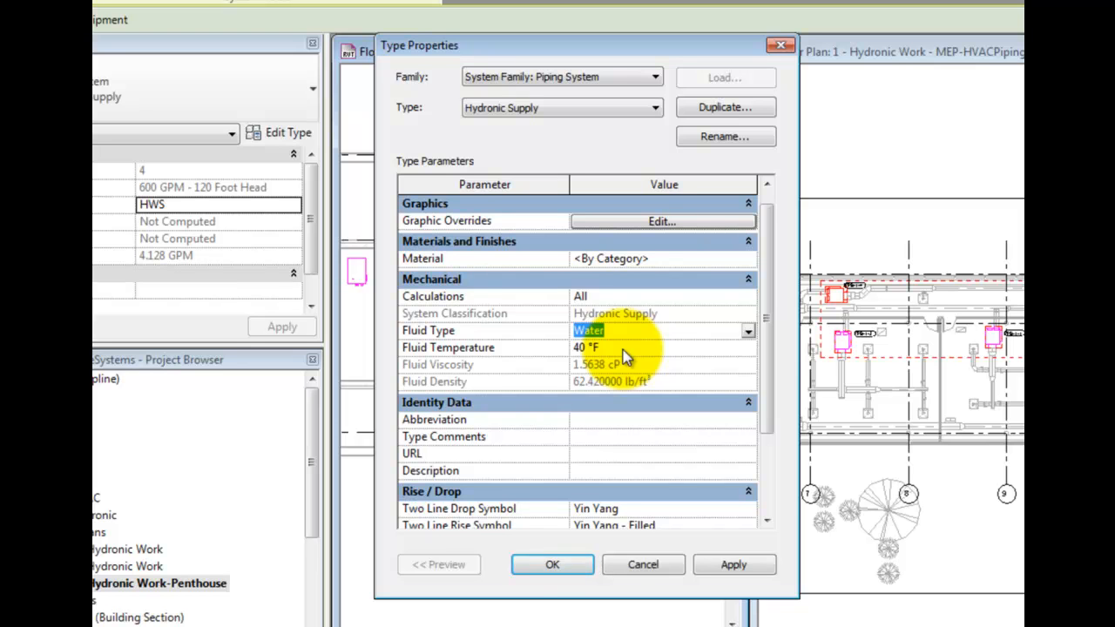
pyautogui.click(596, 348)
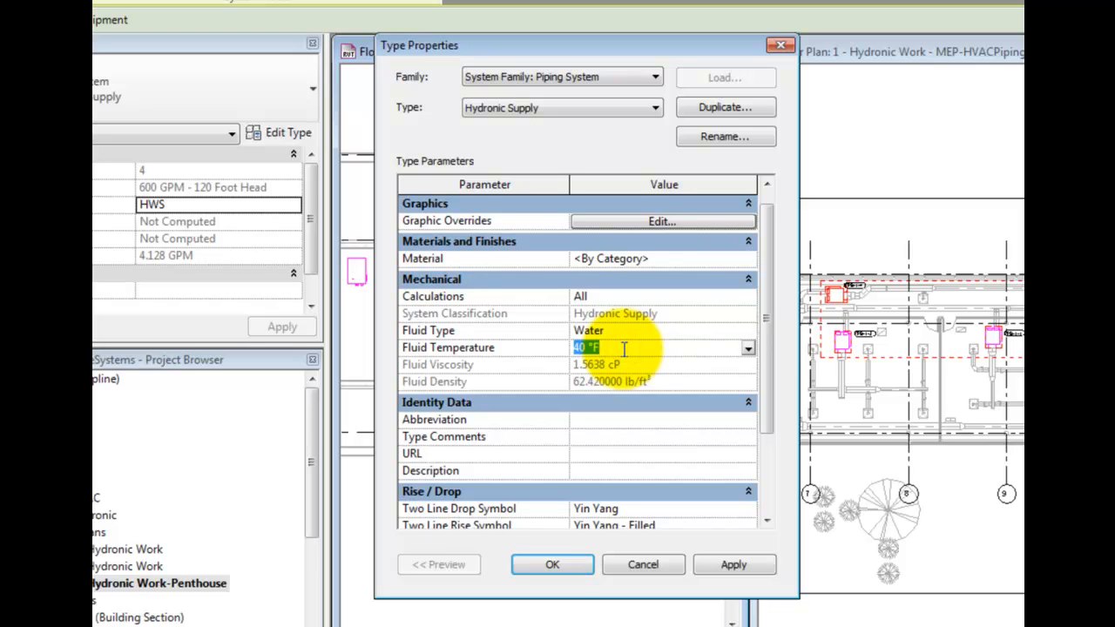
pyautogui.write('180')
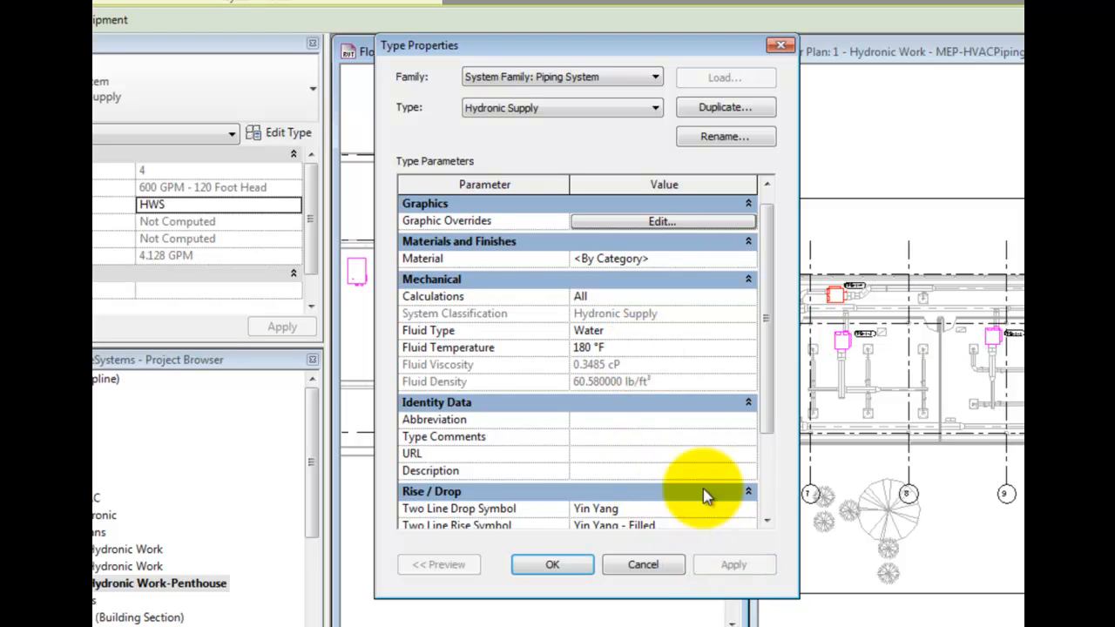
pyautogui.moveTo(683, 431)
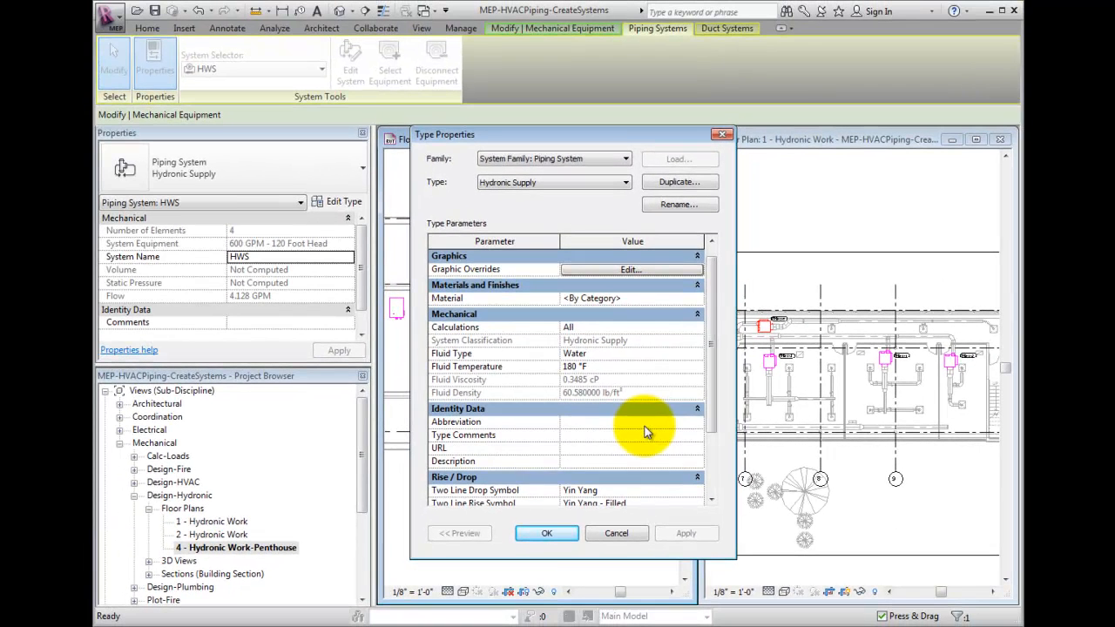
# Step: Confirm the type change and select an Air-FPB fan-powered box in the level 1 plan
pyautogui.click(546, 533)
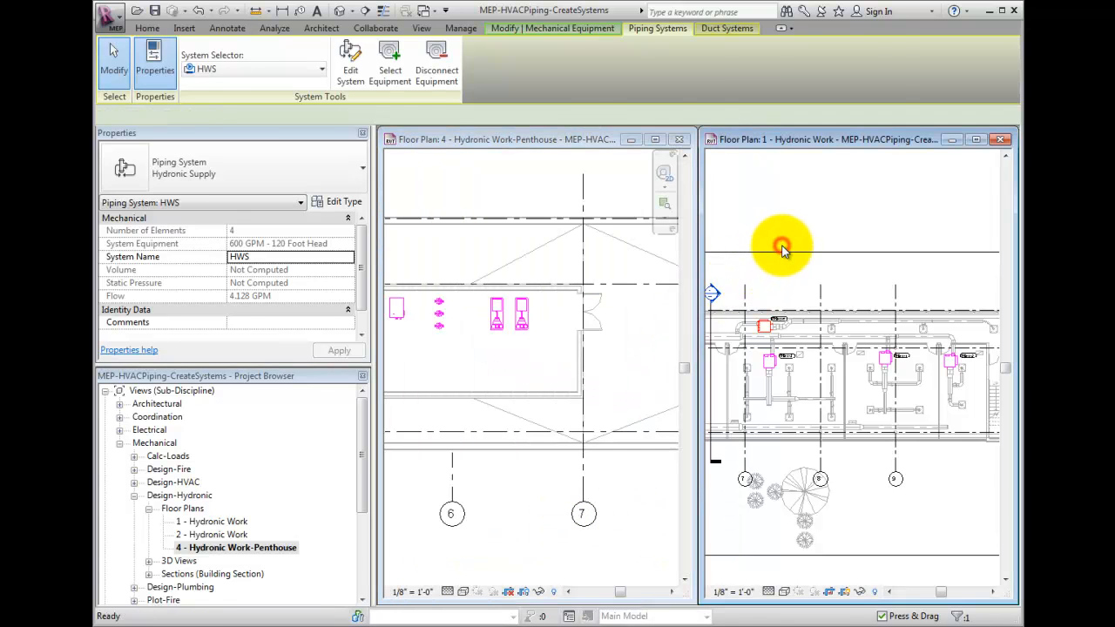
pyautogui.click(784, 244)
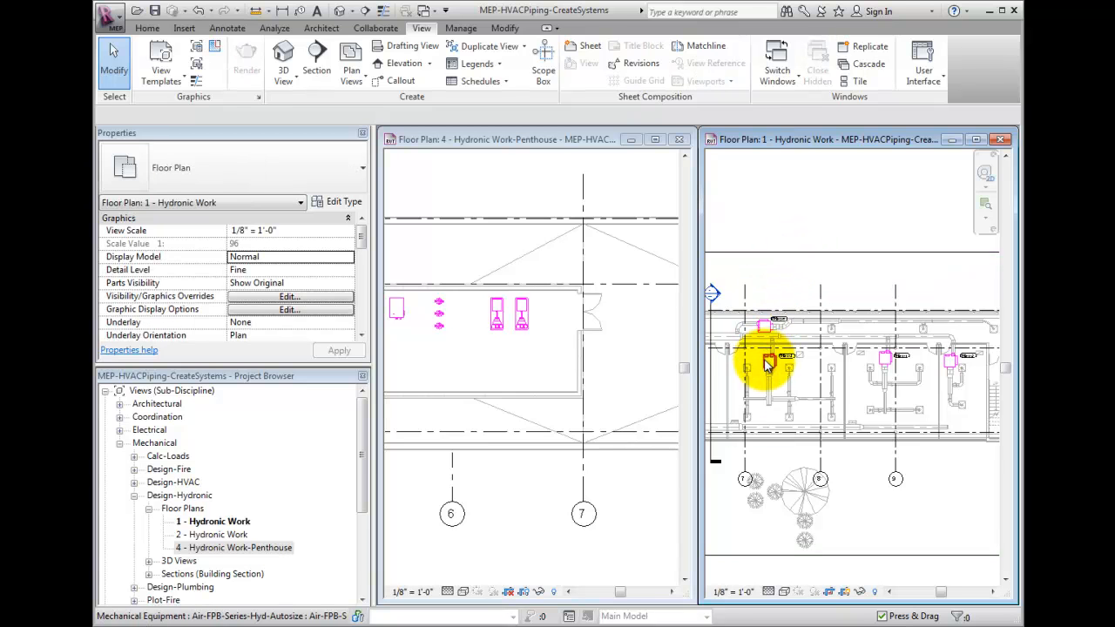
pyautogui.click(769, 360)
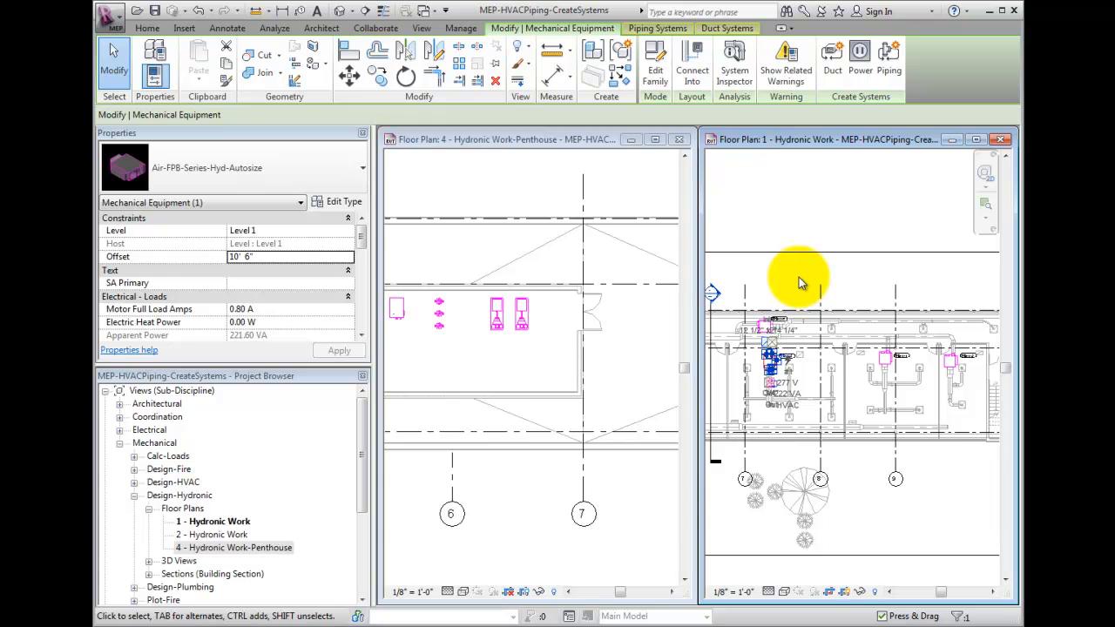
pyautogui.moveTo(794, 280)
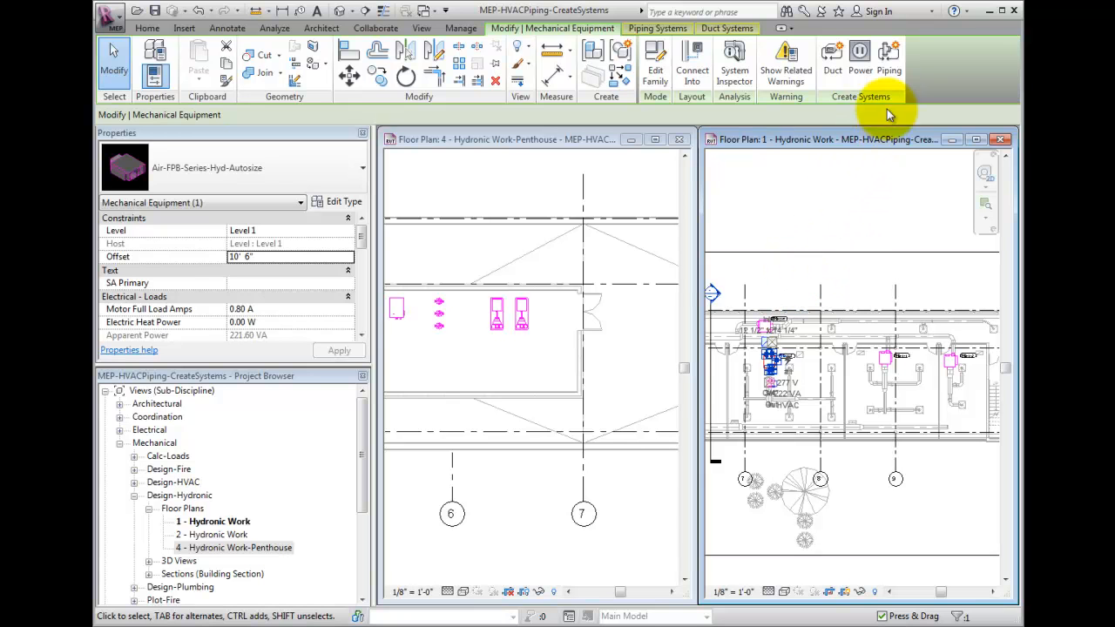
pyautogui.moveTo(890, 61)
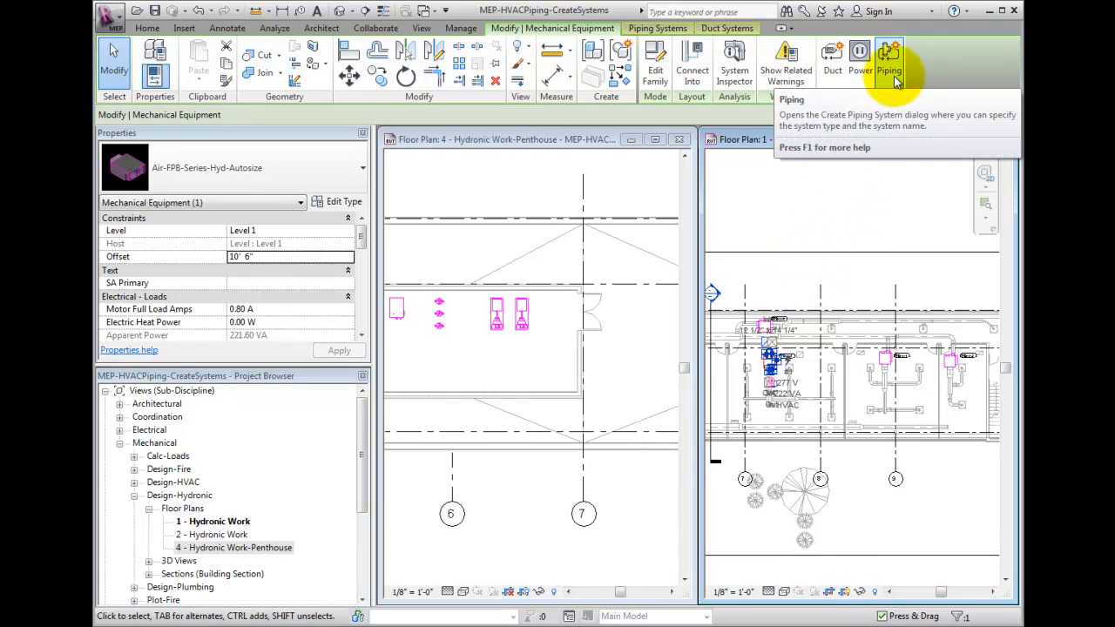
# Step: Create a Hydronic Return piping system named HWR from the fan-powered box
pyautogui.click(890, 61)
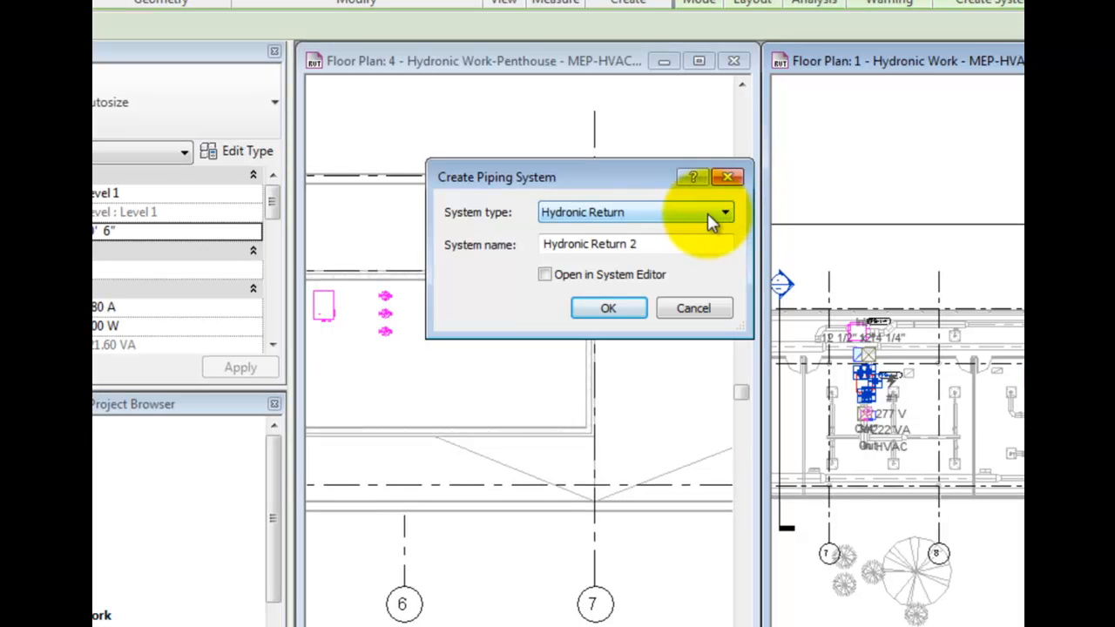
pyautogui.click(725, 212)
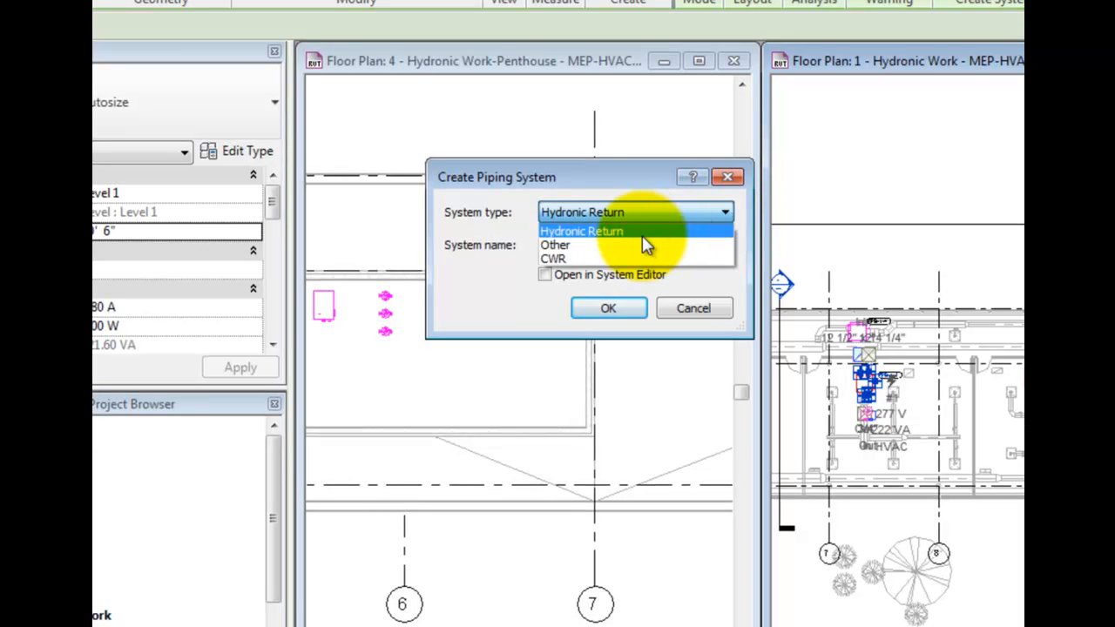
pyautogui.click(581, 230)
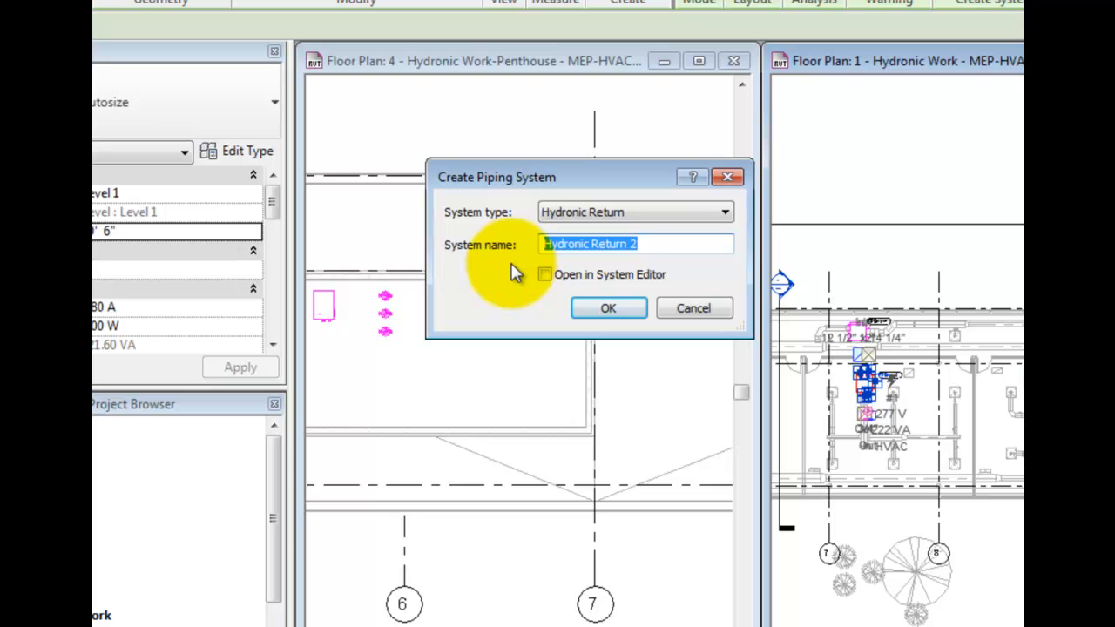
pyautogui.write('HWR')
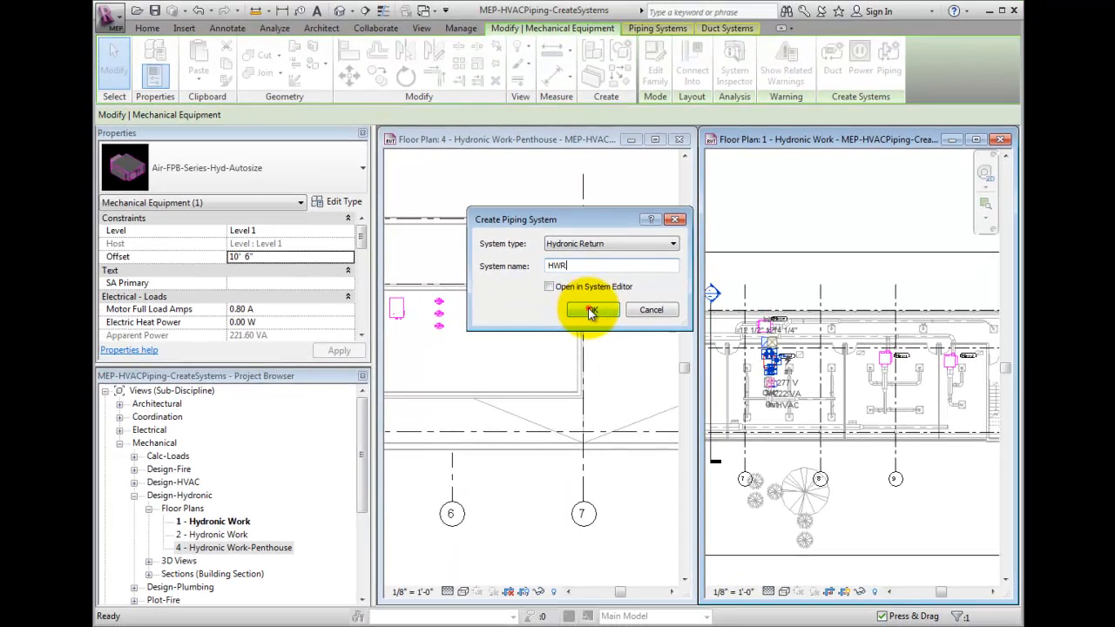
pyautogui.click(590, 310)
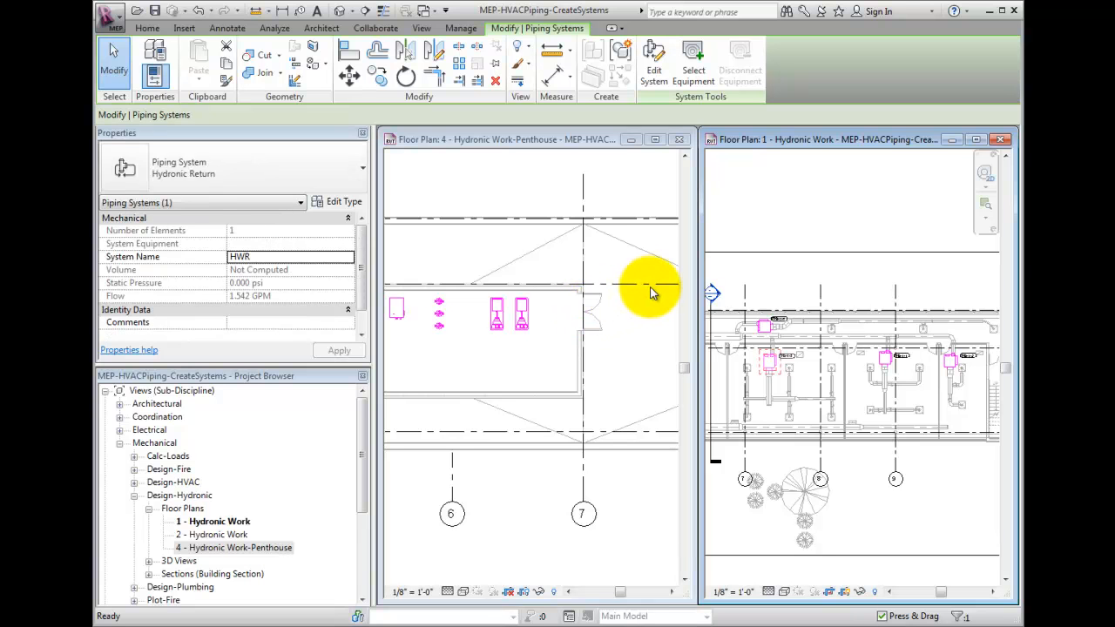
pyautogui.moveTo(662, 287)
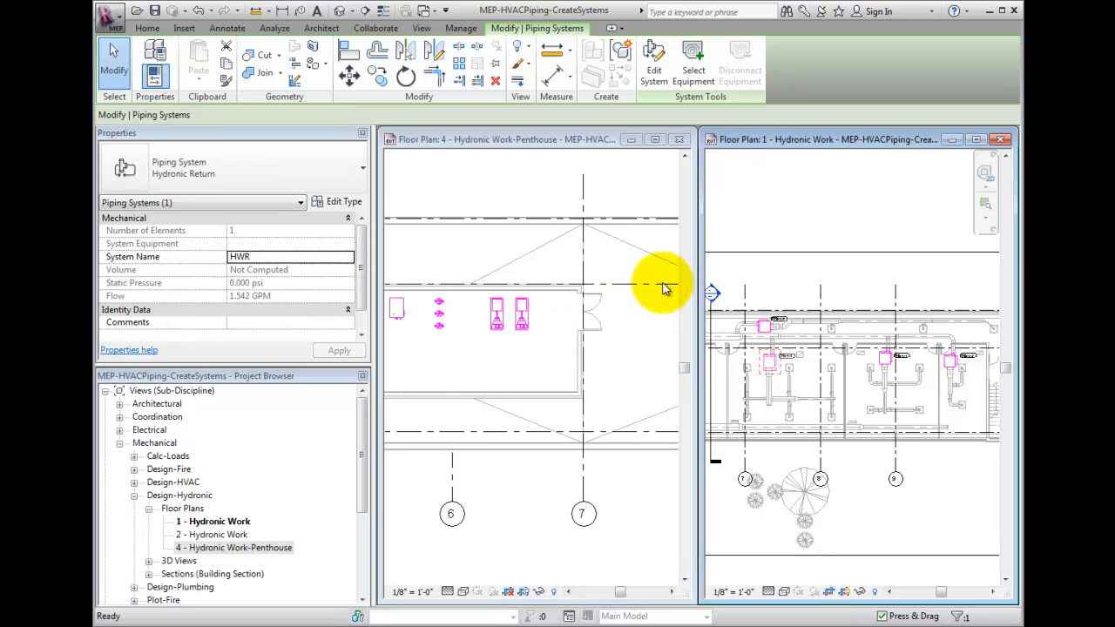
# Step: Edit HWR and add the remaining level 1 fan-powered boxes for four elements
pyautogui.click(653, 62)
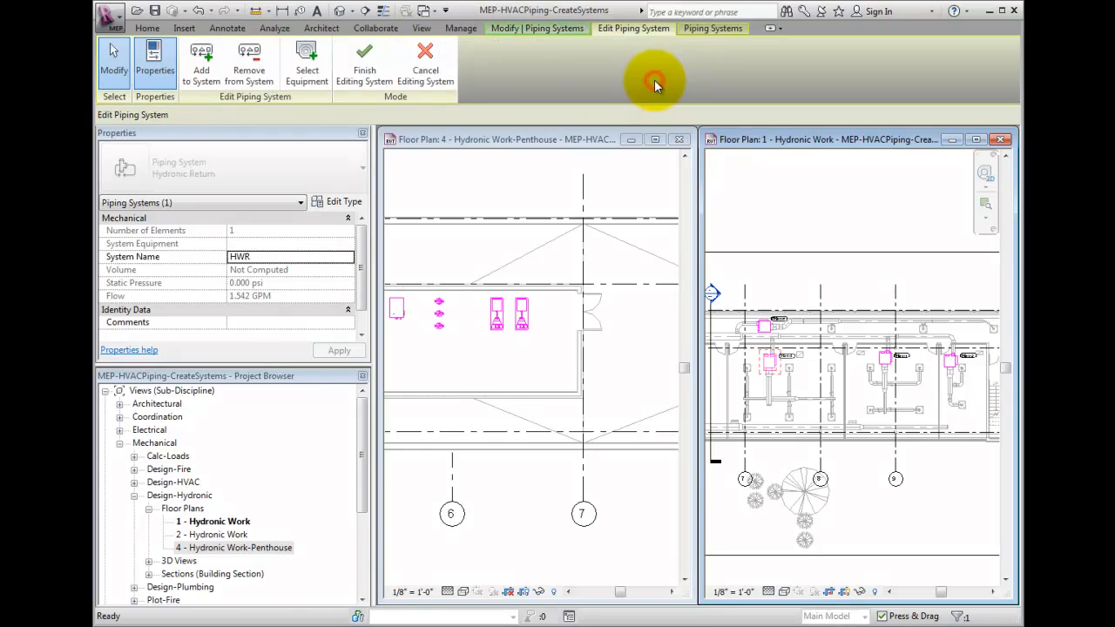
pyautogui.click(201, 61)
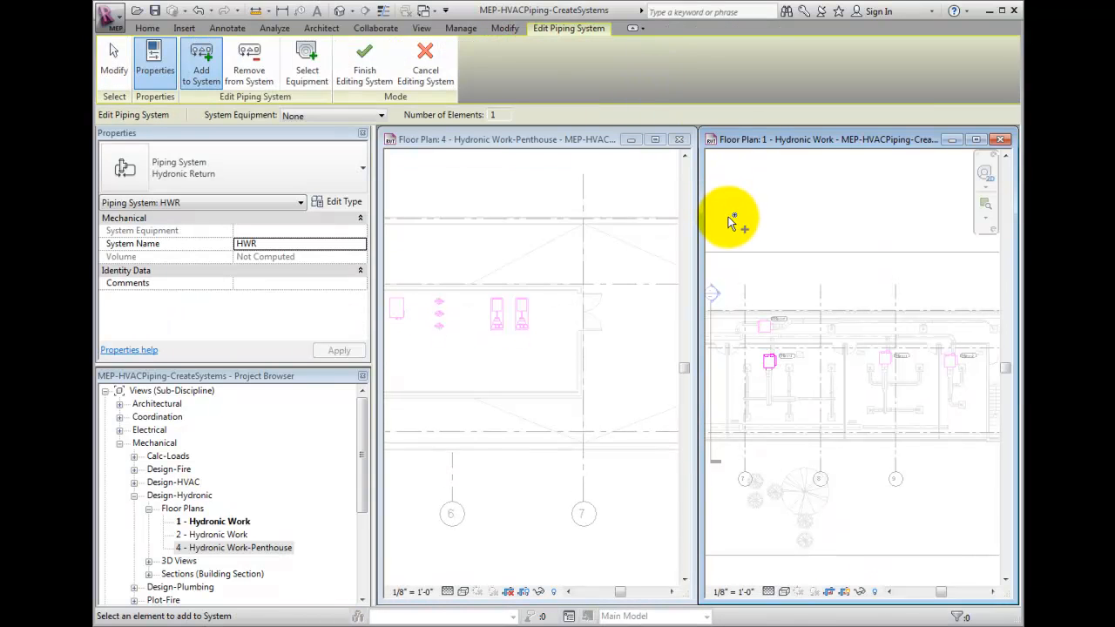
pyautogui.moveTo(766, 320)
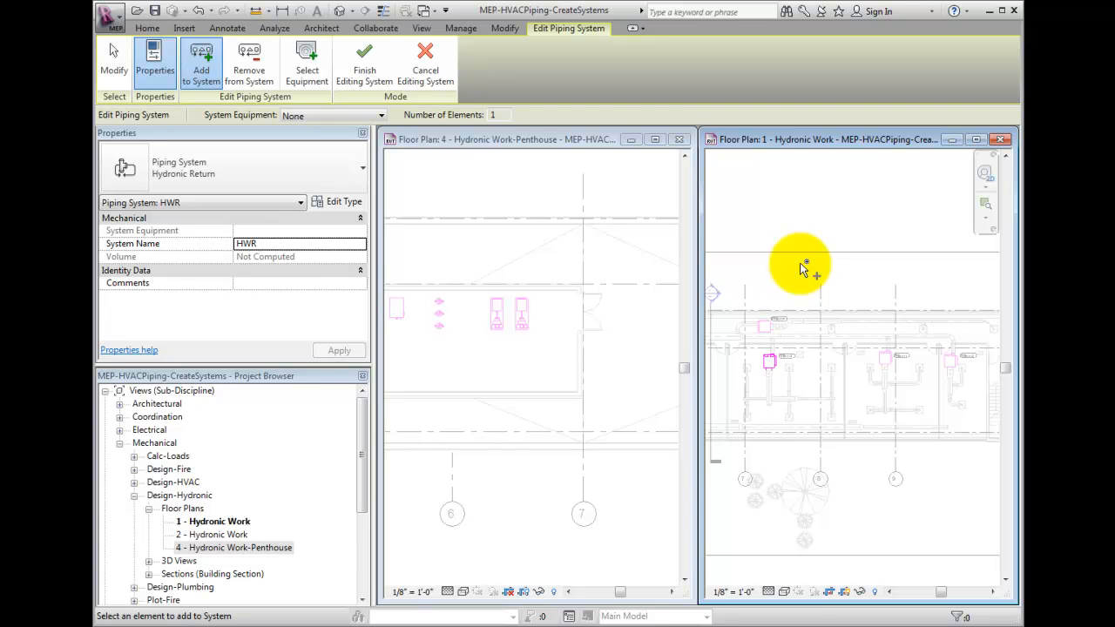
pyautogui.moveTo(771, 326)
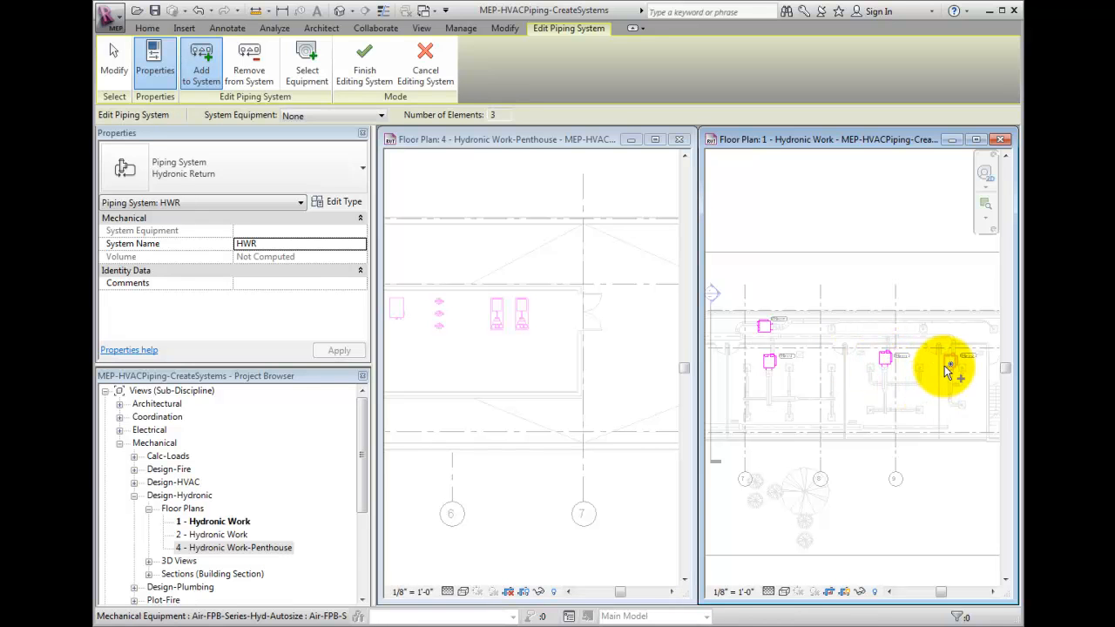
pyautogui.click(949, 361)
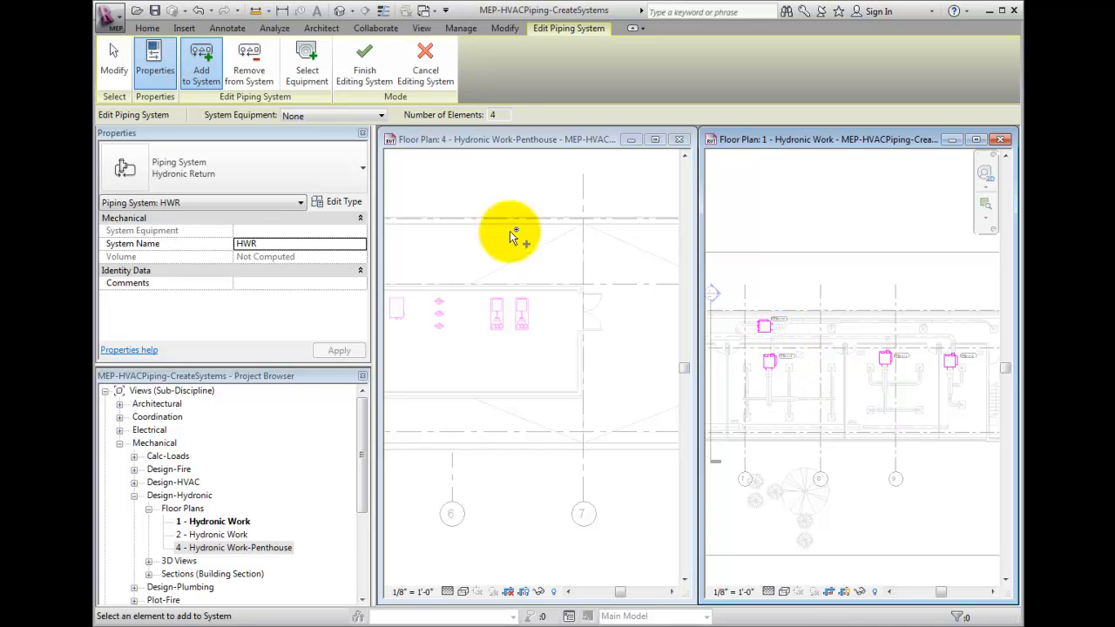
pyautogui.moveTo(306, 66)
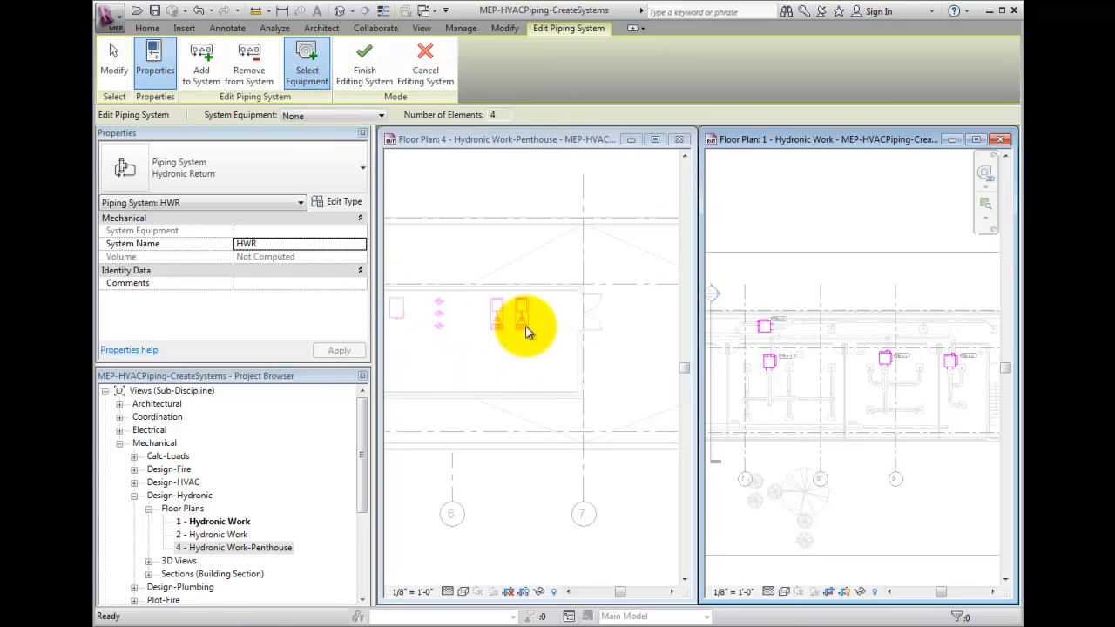
# Step: Assign the penthouse 600 GPM pump as HWR equipment and finish editing the system
pyautogui.click(522, 329)
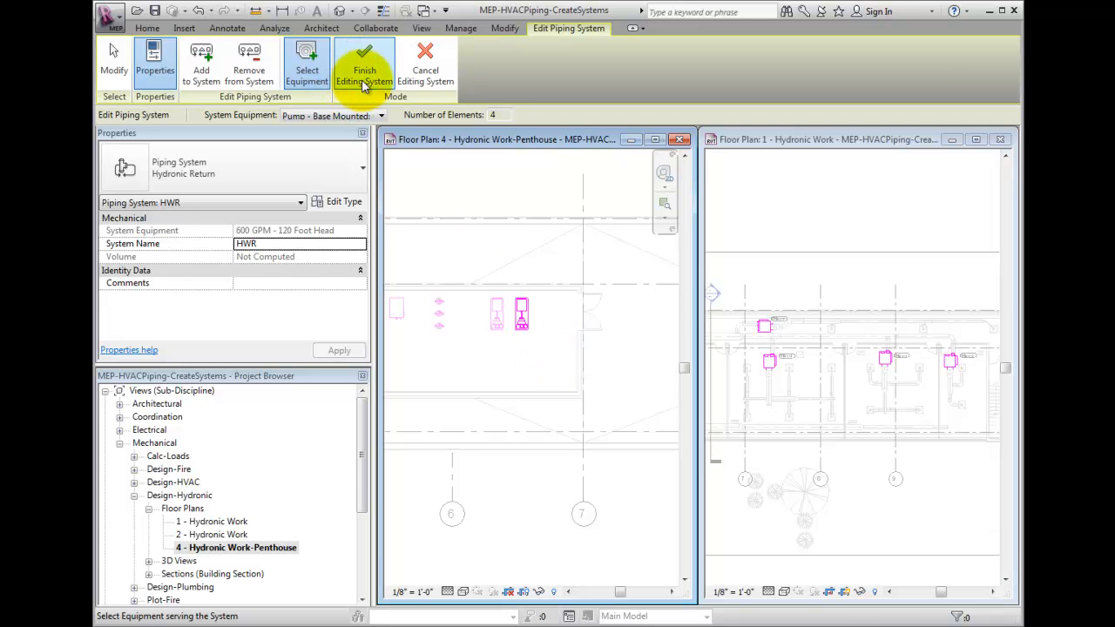
pyautogui.click(364, 65)
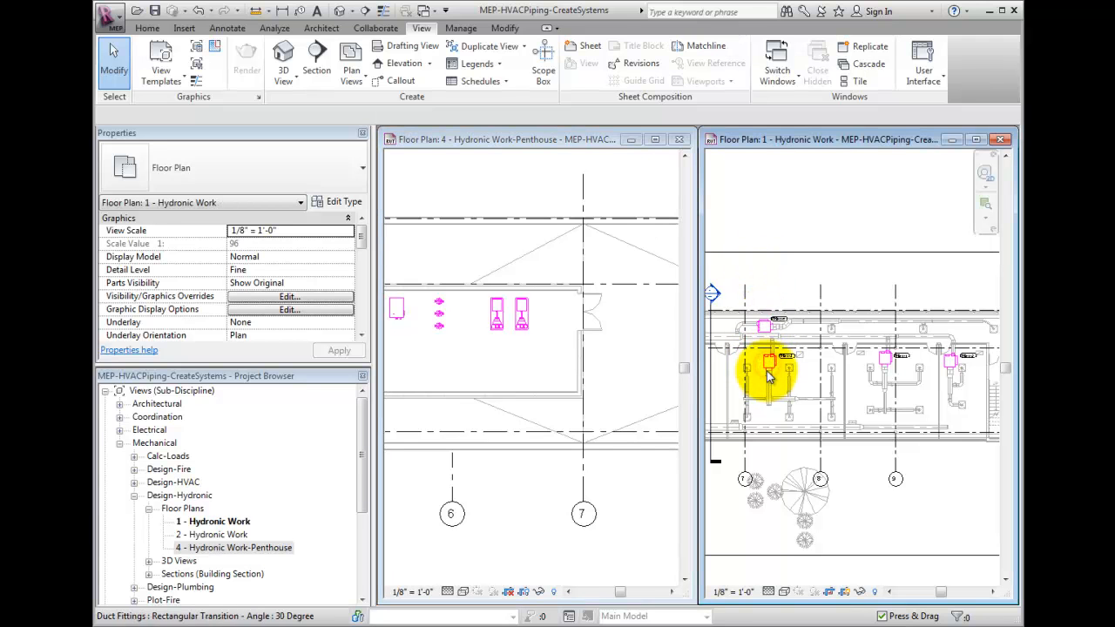
pyautogui.click(766, 362)
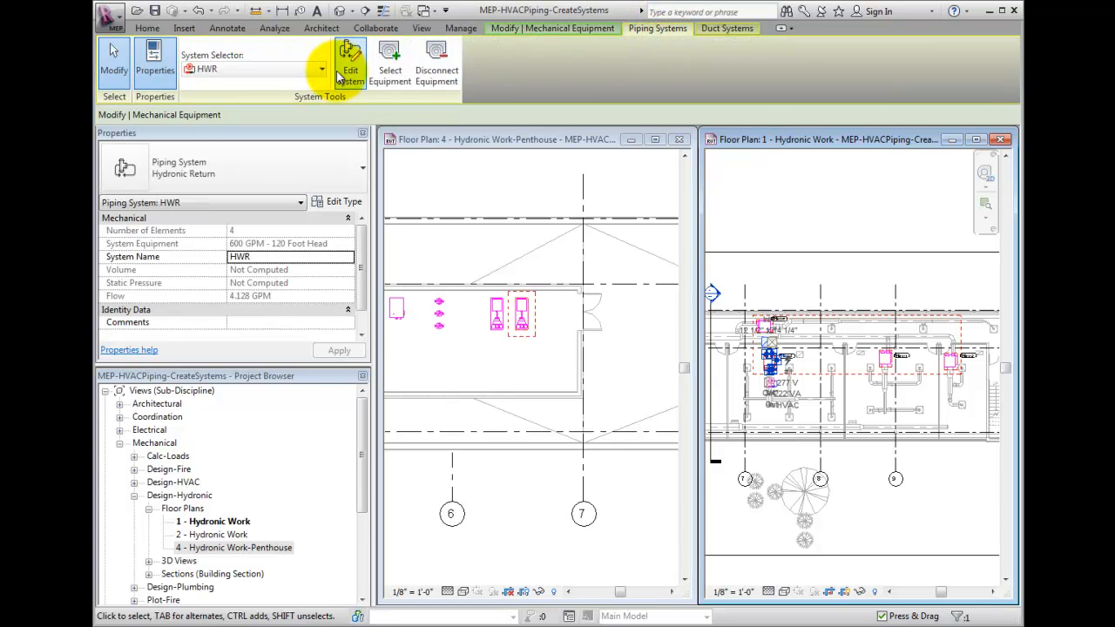
pyautogui.click(322, 68)
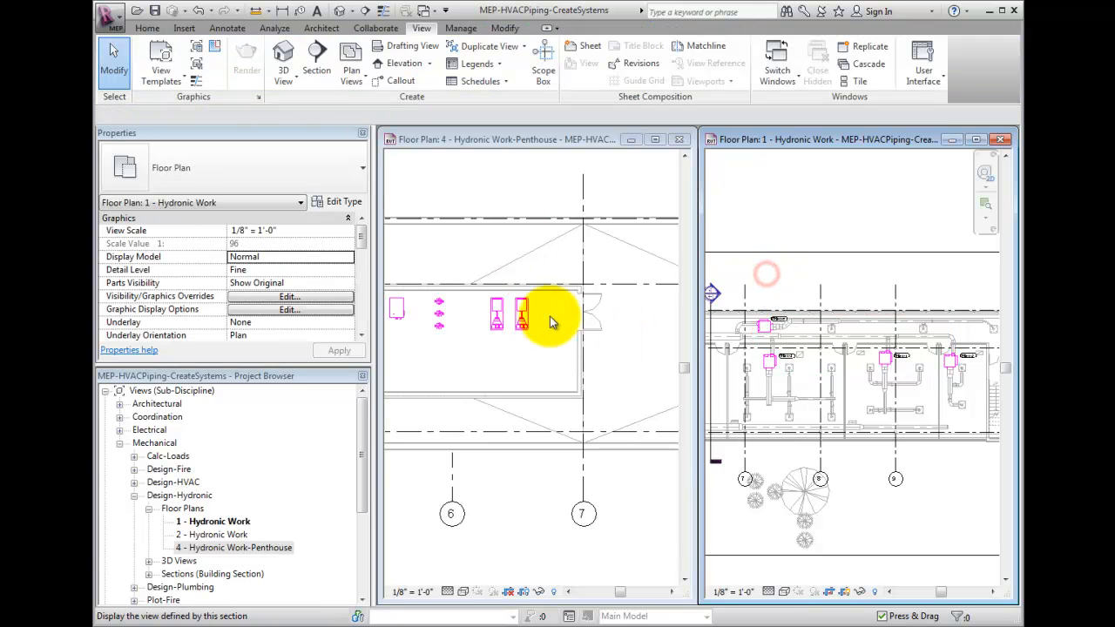
# Step: Select the penthouse pump, list its piping systems (HWR and HWS), and keep HWR shown
pyautogui.click(521, 327)
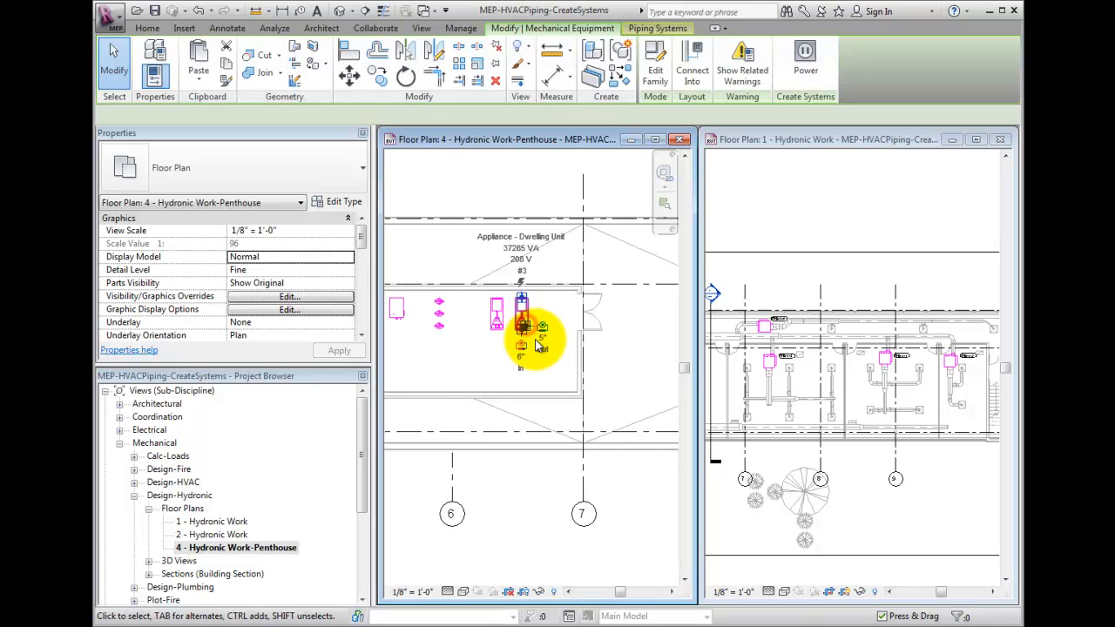
pyautogui.click(521, 326)
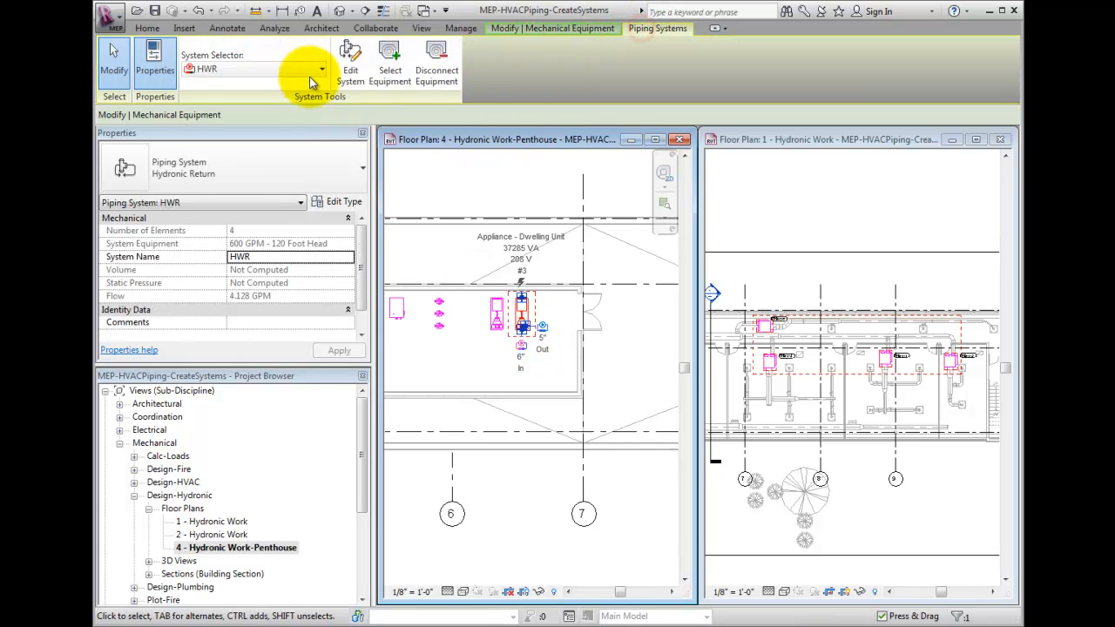
pyautogui.click(321, 69)
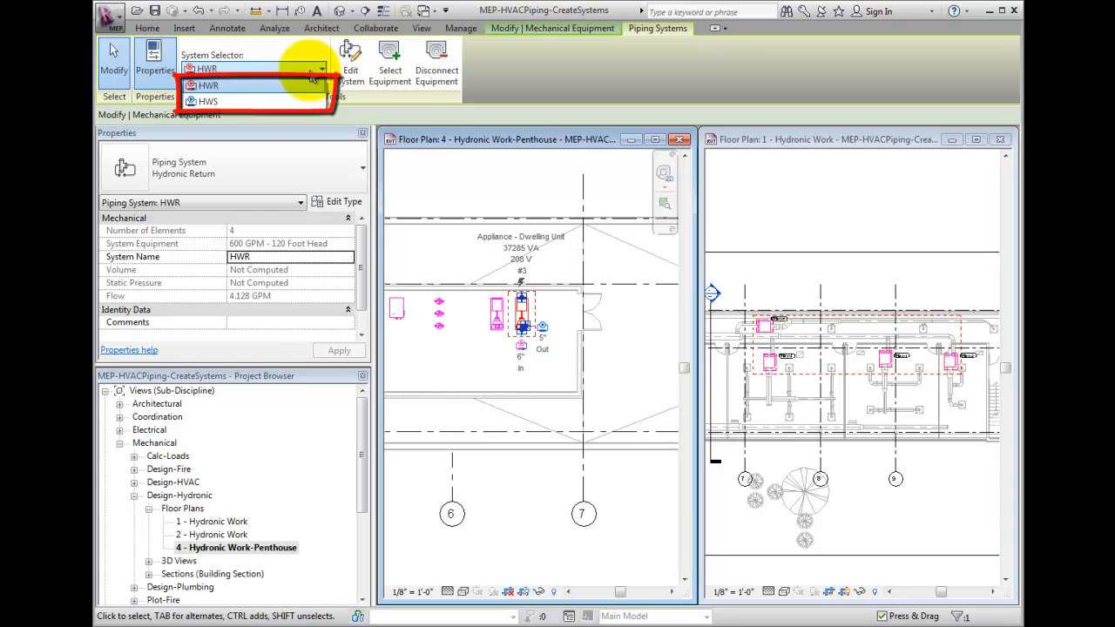
pyautogui.click(207, 85)
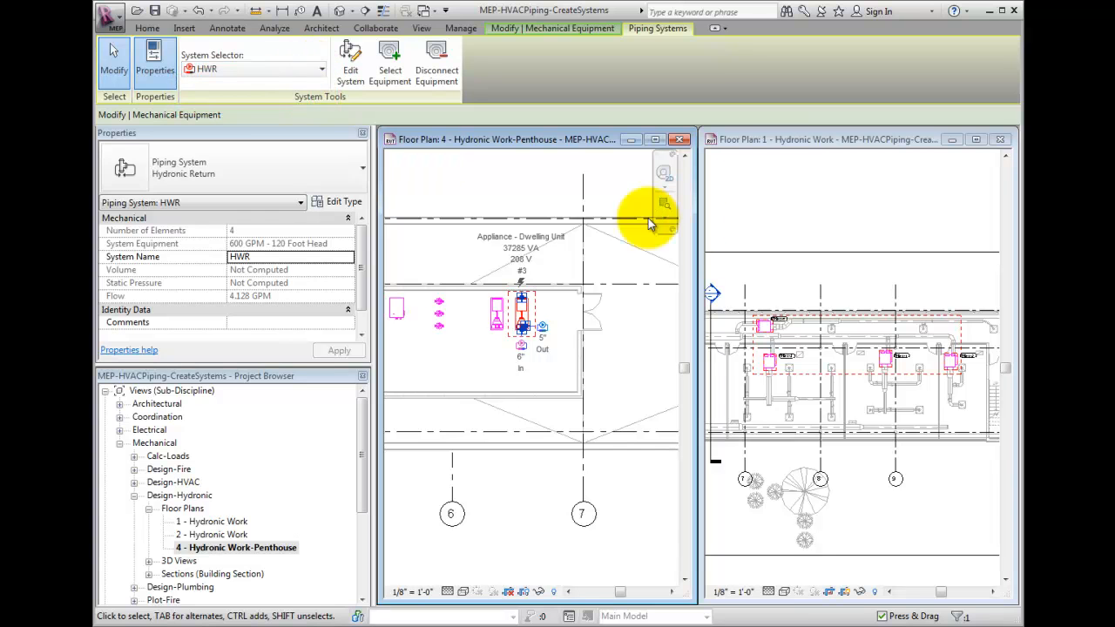
pyautogui.moveTo(527, 304)
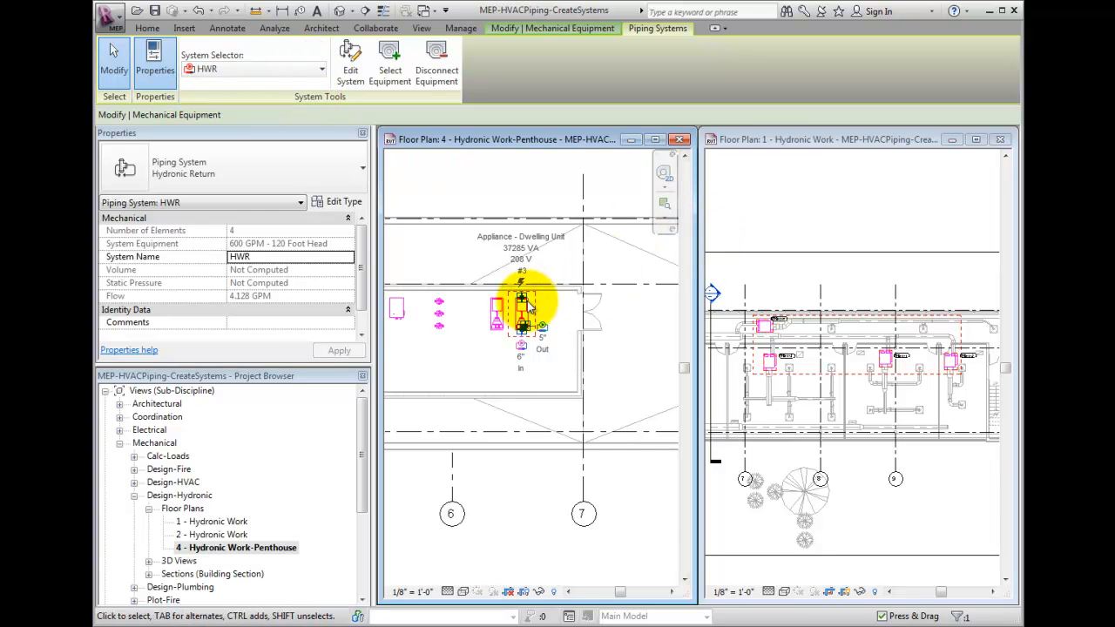